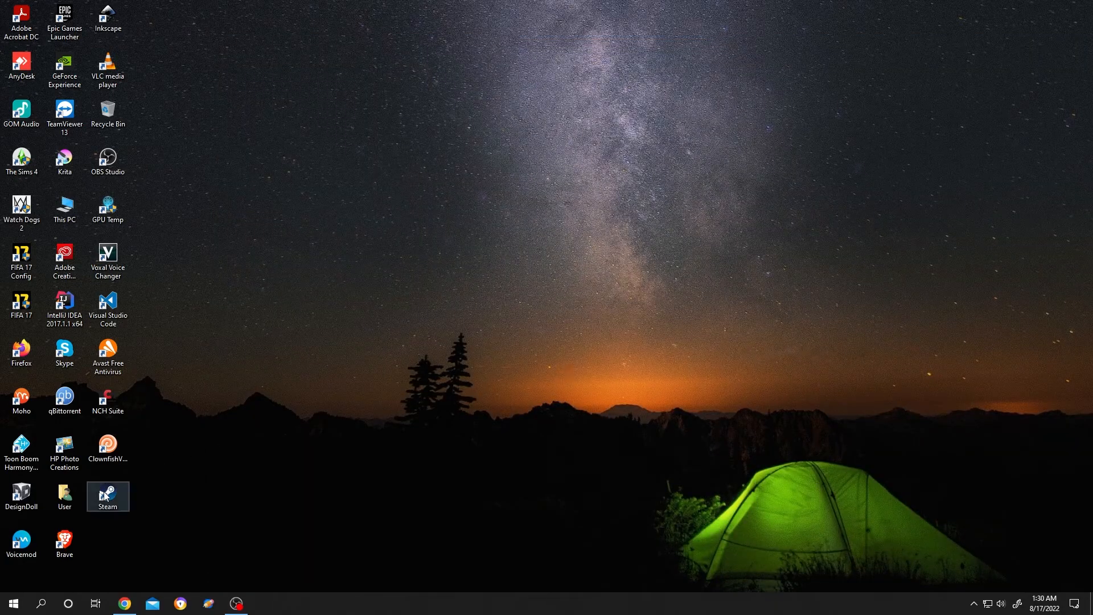
Launch Steam from the desktop shortcut's right-click menu.
right_click(107, 497)
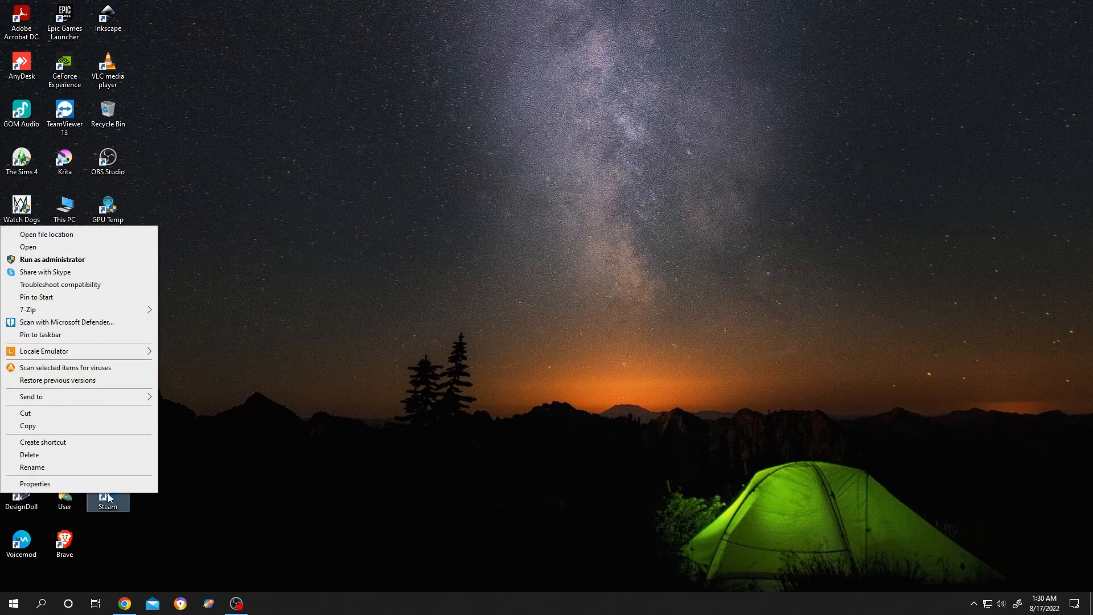
click(28, 246)
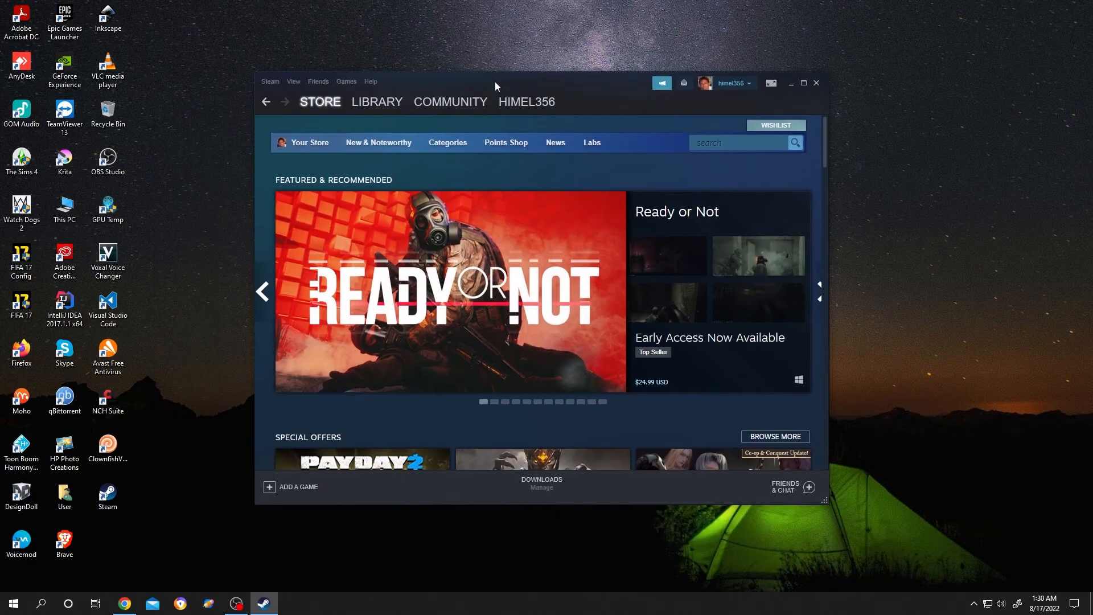
Reach Steam's Settings window from the Steam menu.
click(270, 81)
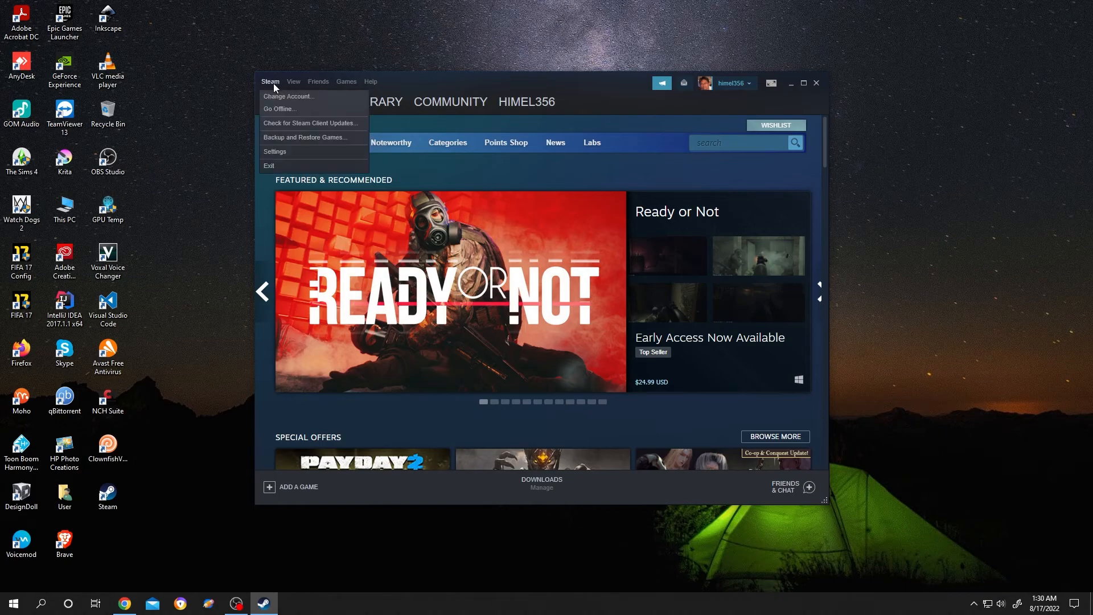
click(274, 152)
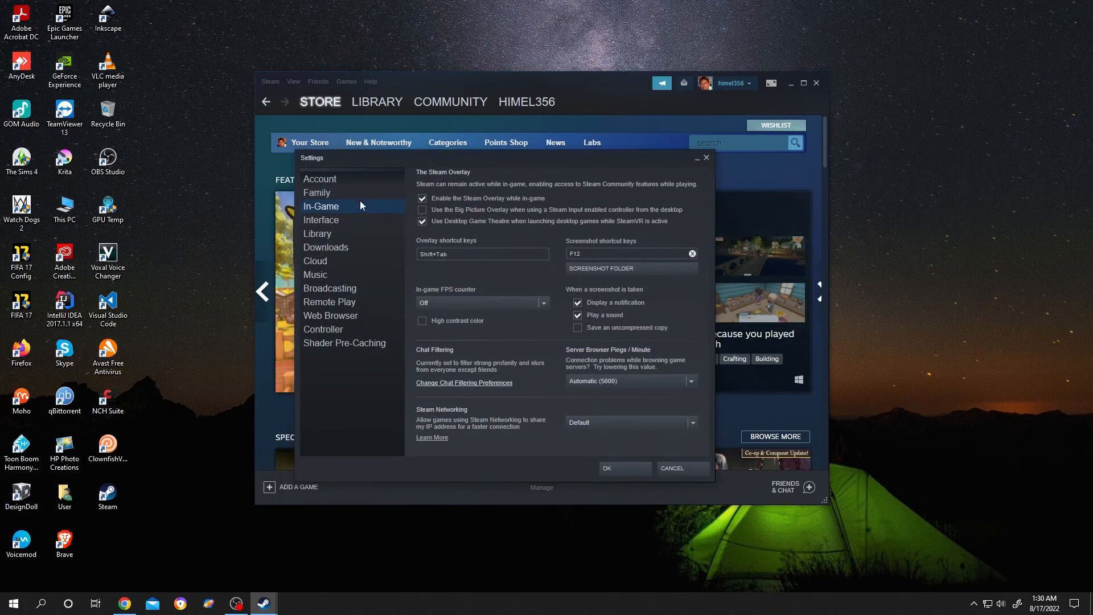
mouse_move(375, 260)
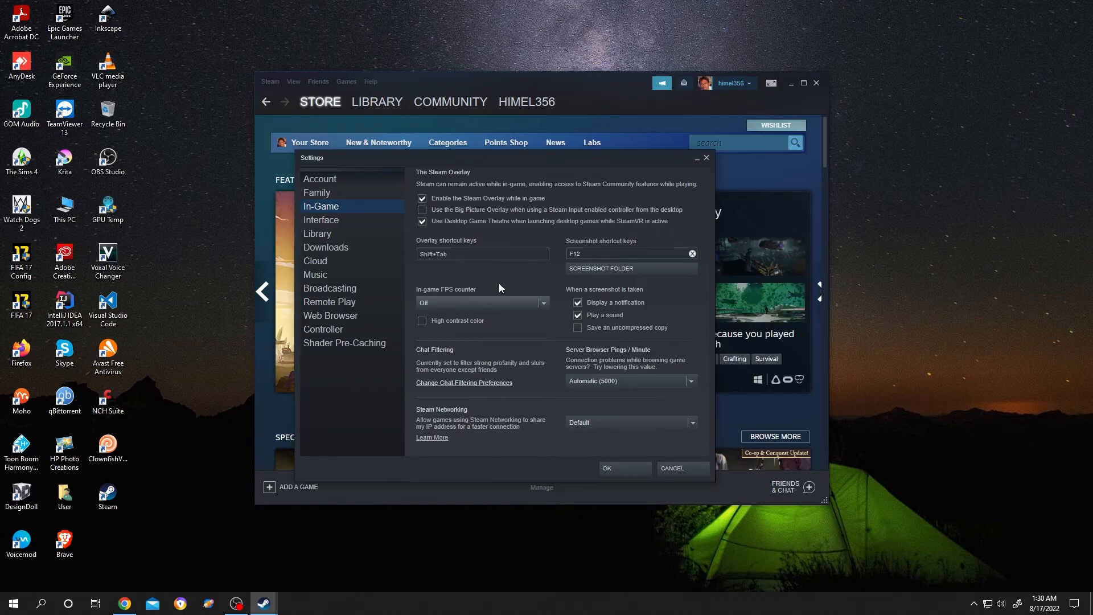
Place the in-game FPS counter at Top-left and enable High contrast color.
click(543, 303)
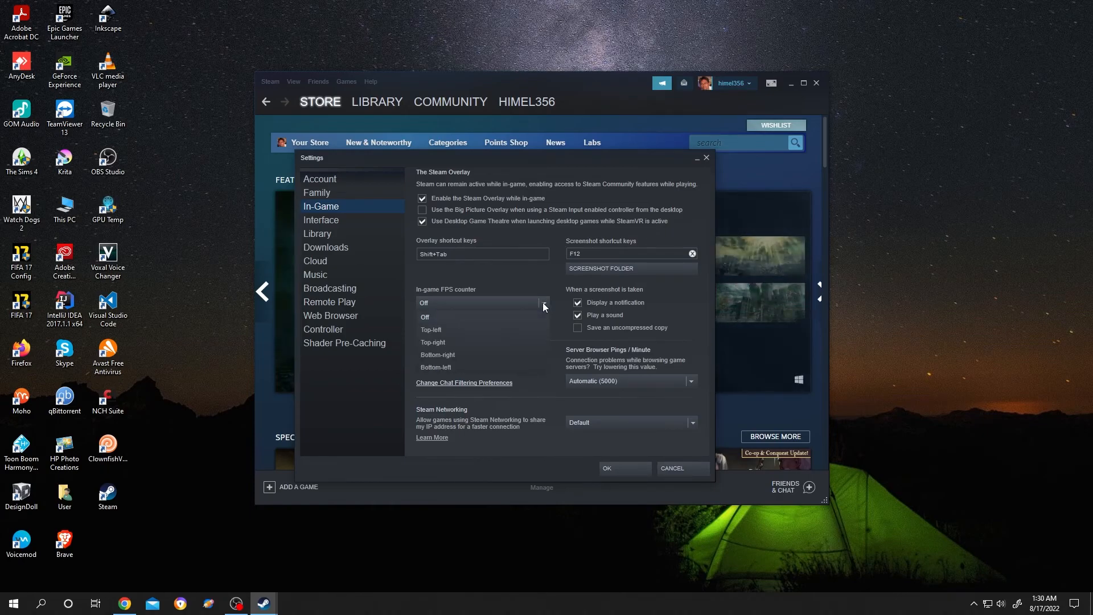
mouse_move(430, 330)
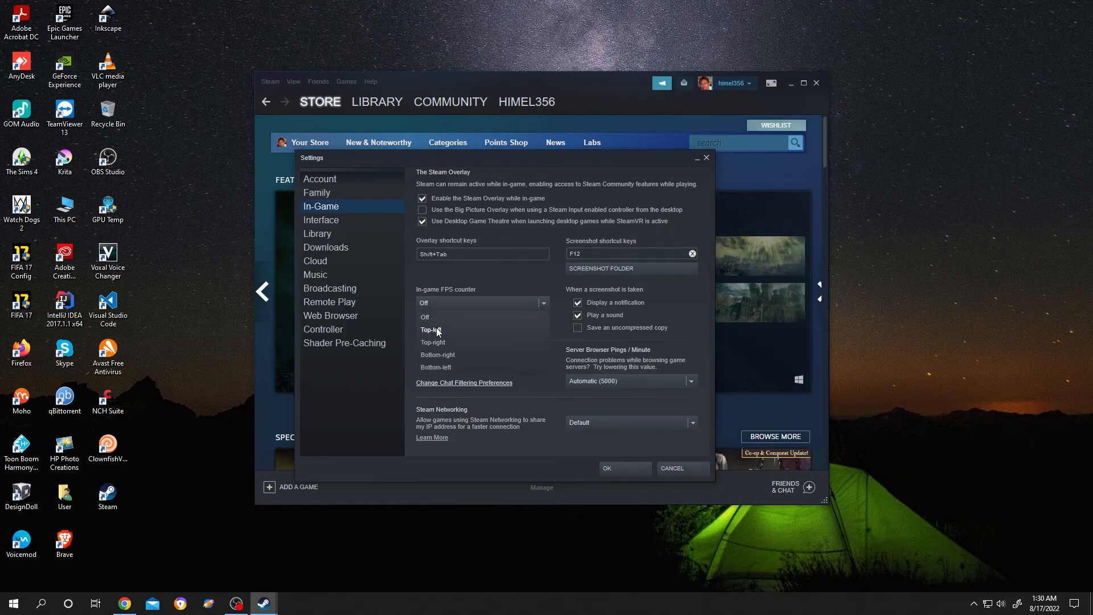
mouse_move(438, 337)
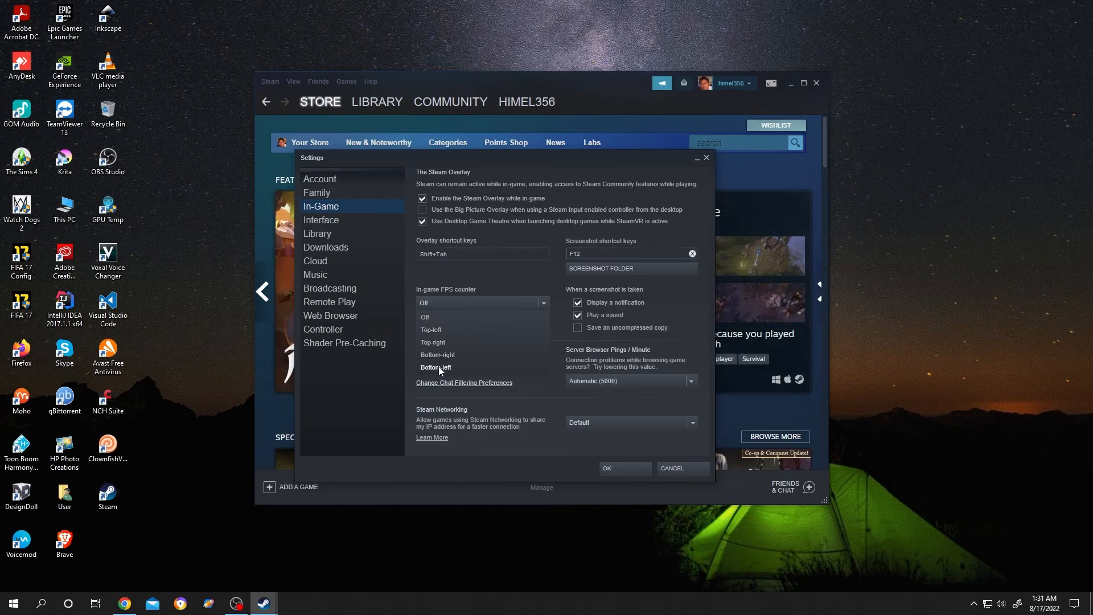
mouse_move(430, 329)
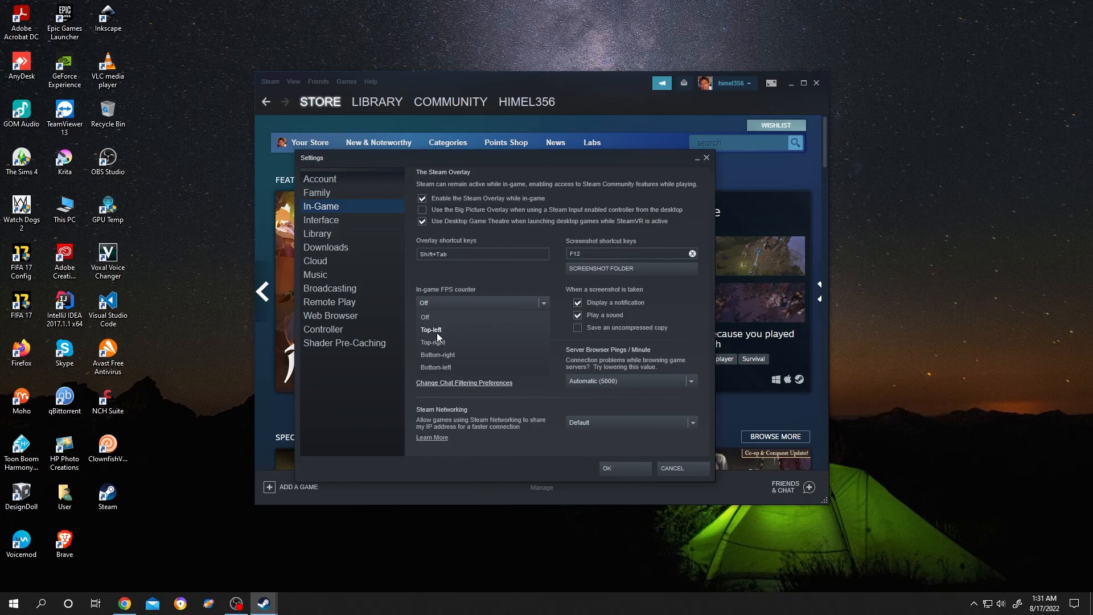
click(431, 329)
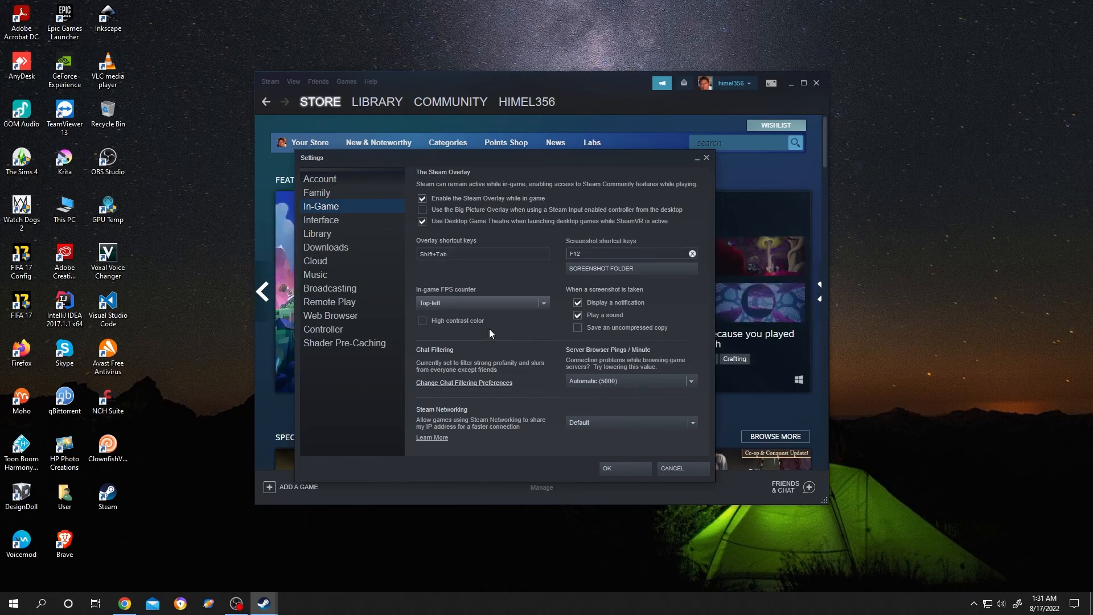
mouse_move(425, 328)
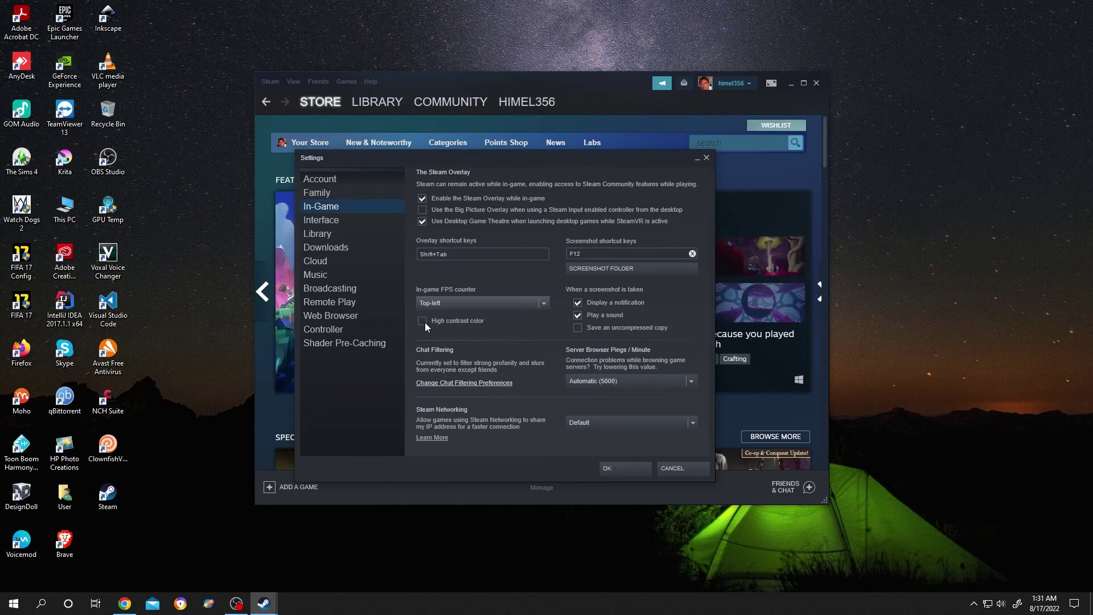
click(421, 321)
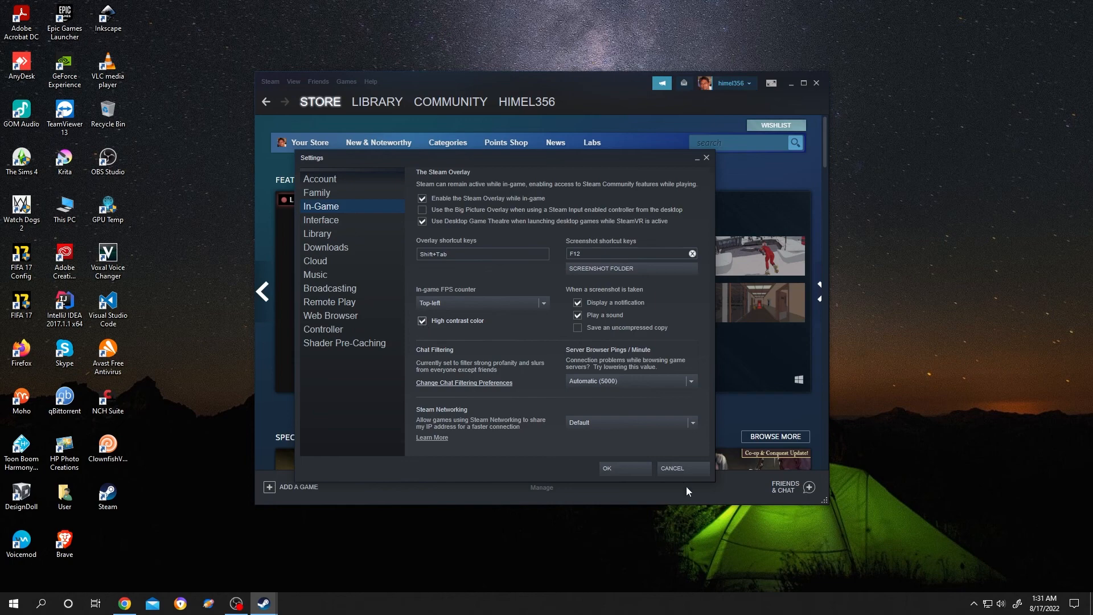